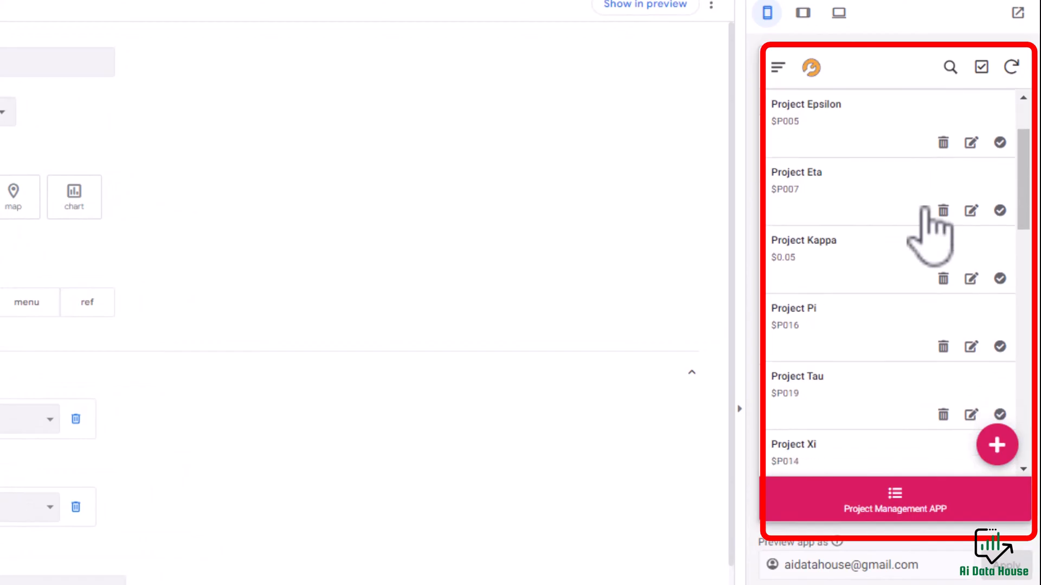
- Filter the preview's project list on Status = Not Started, leaving three projects
scroll(down, 3)
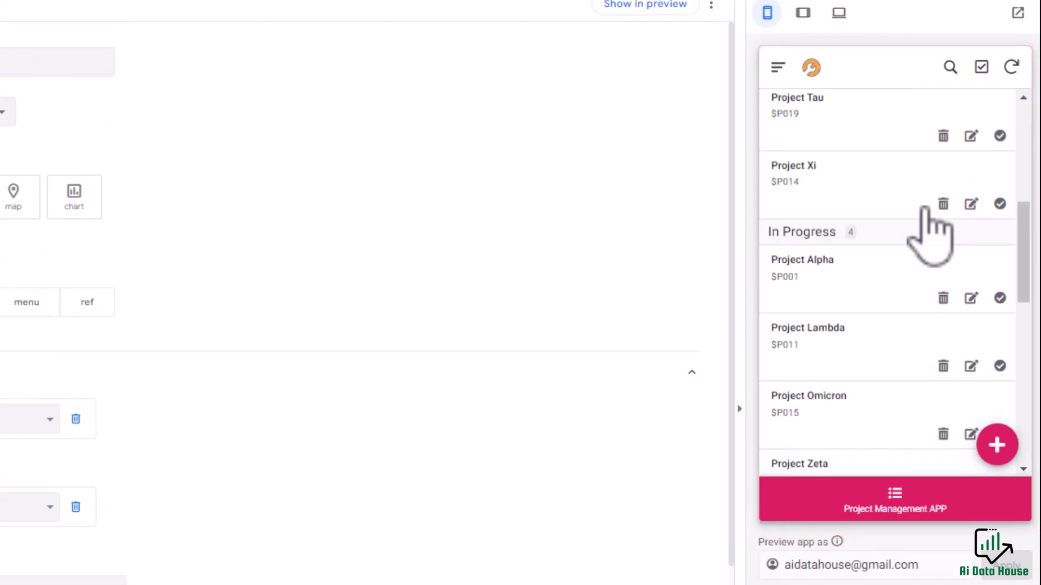
scroll(down, 3)
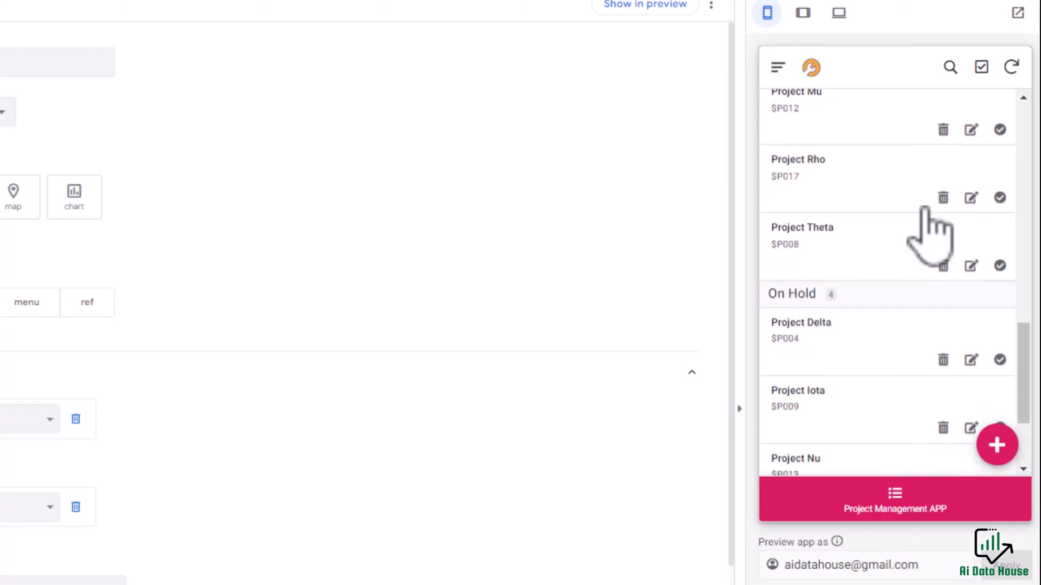
scroll(down, 3)
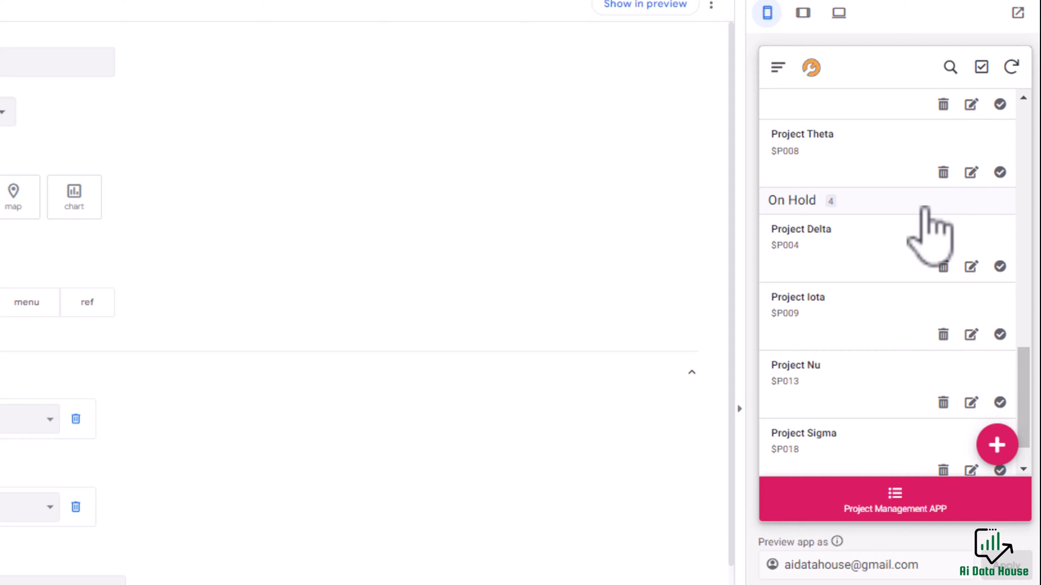
mouse_move(936, 113)
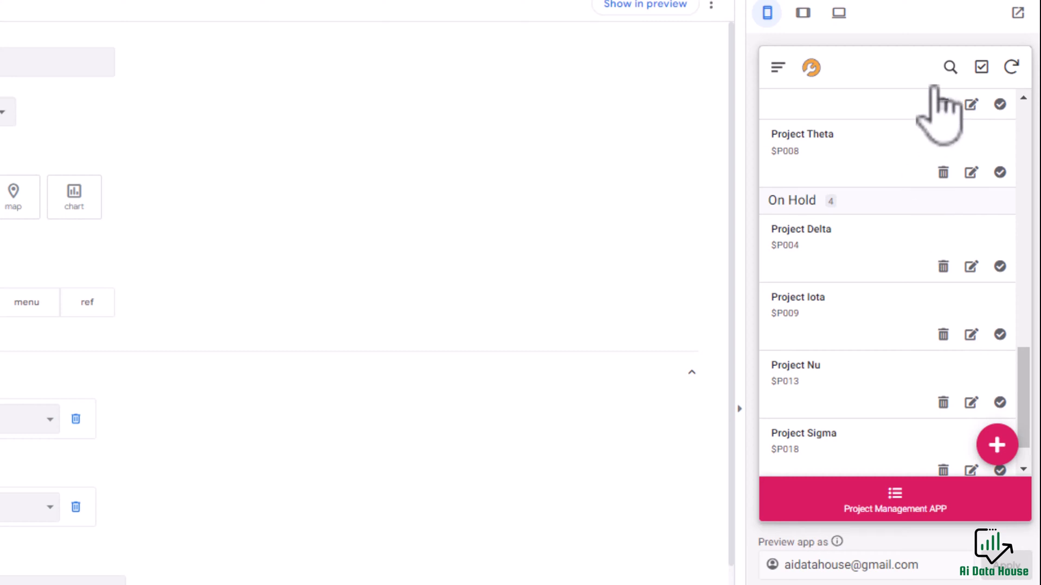
click(776, 67)
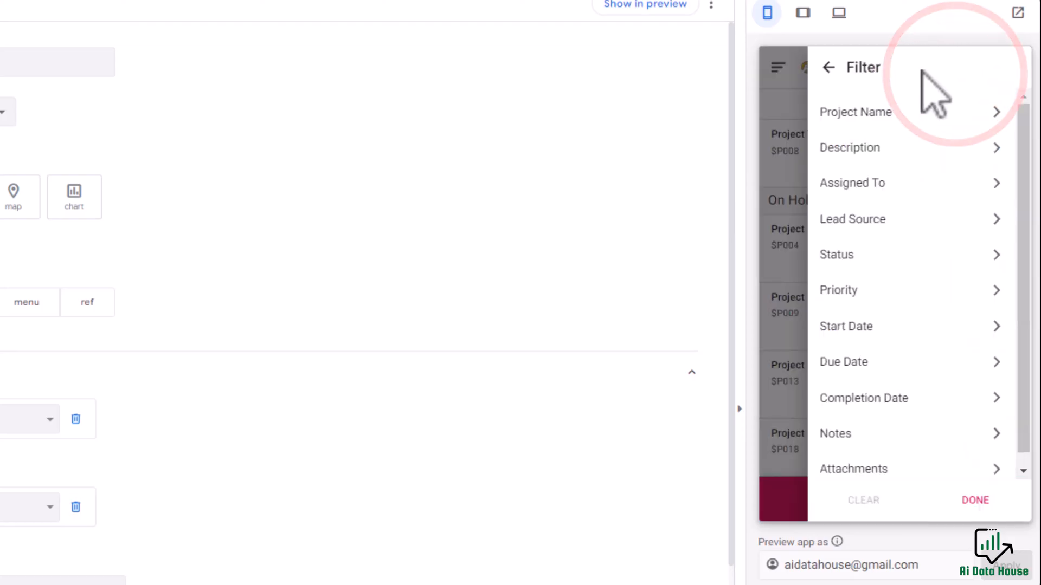
click(835, 253)
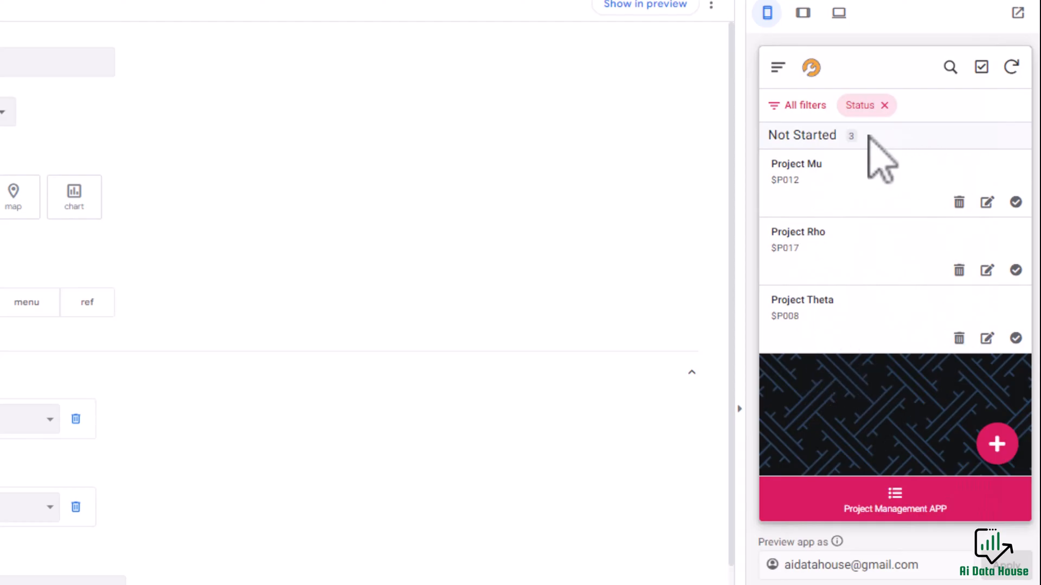
mouse_move(894, 510)
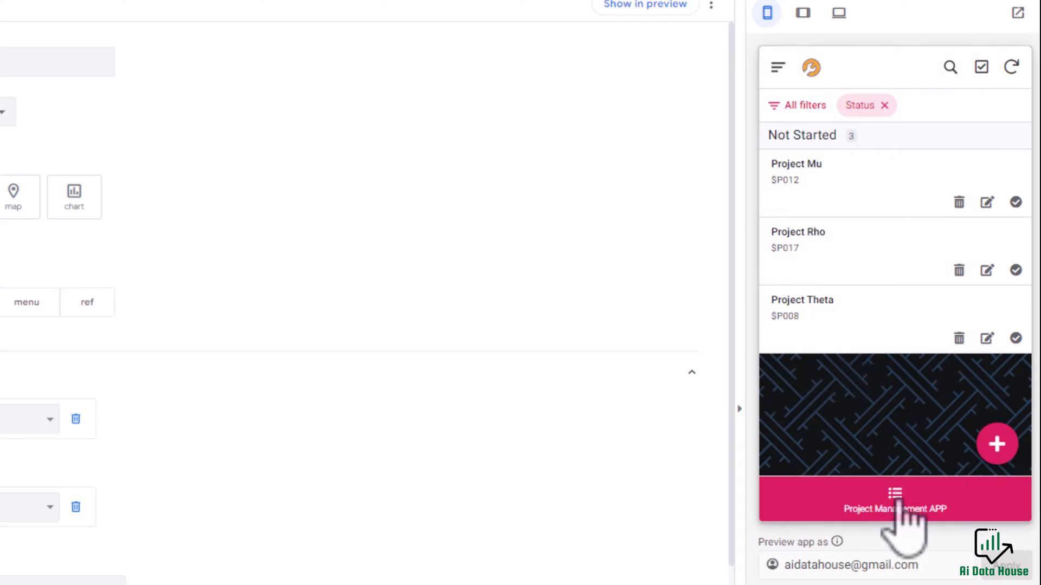
click(884, 105)
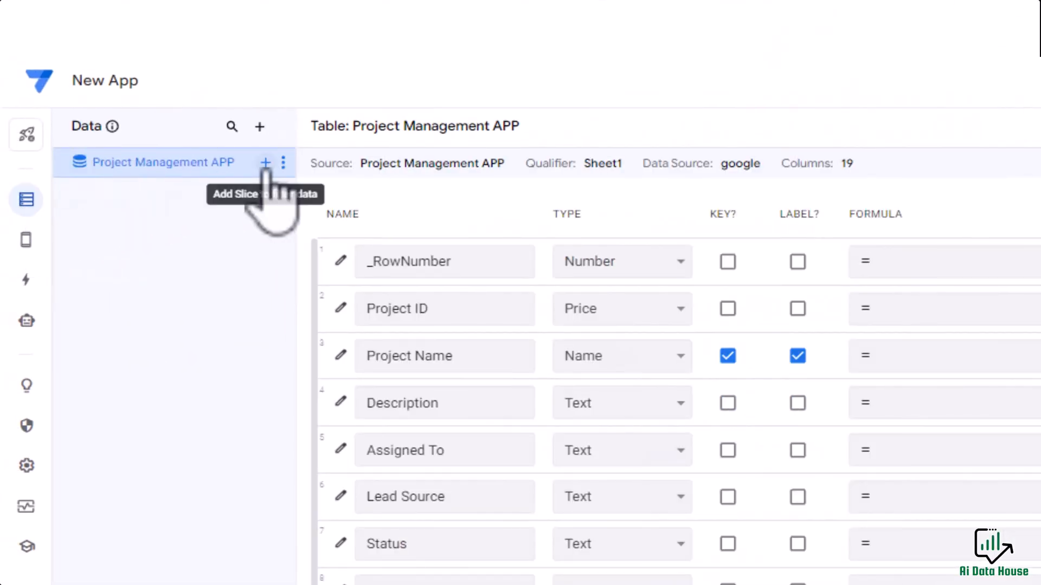
- Add a slice 'Not Started Section' on Project Management APP and start its row filter condition
click(264, 163)
text(N)
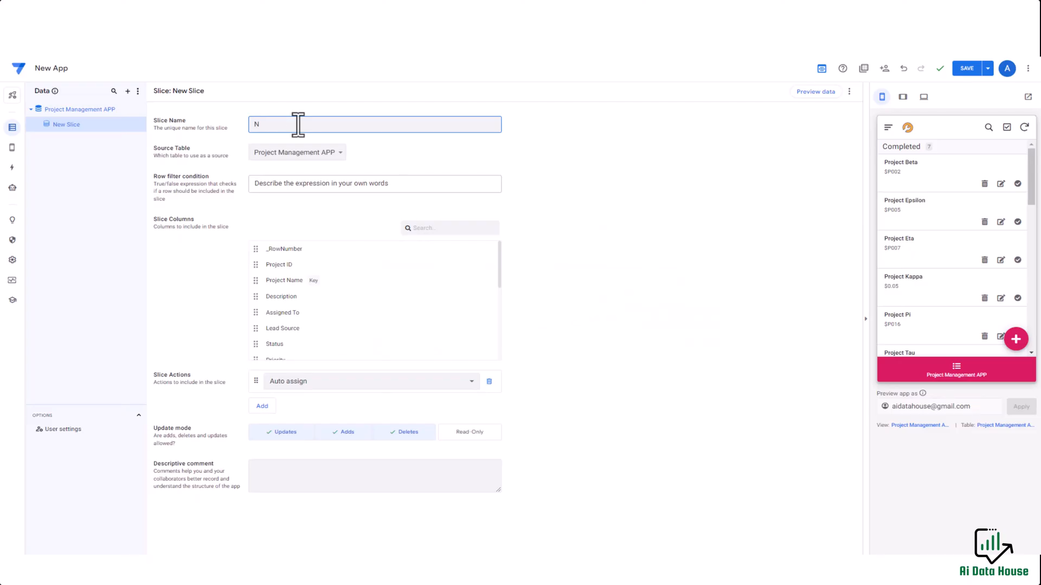
text(ot Started Section)
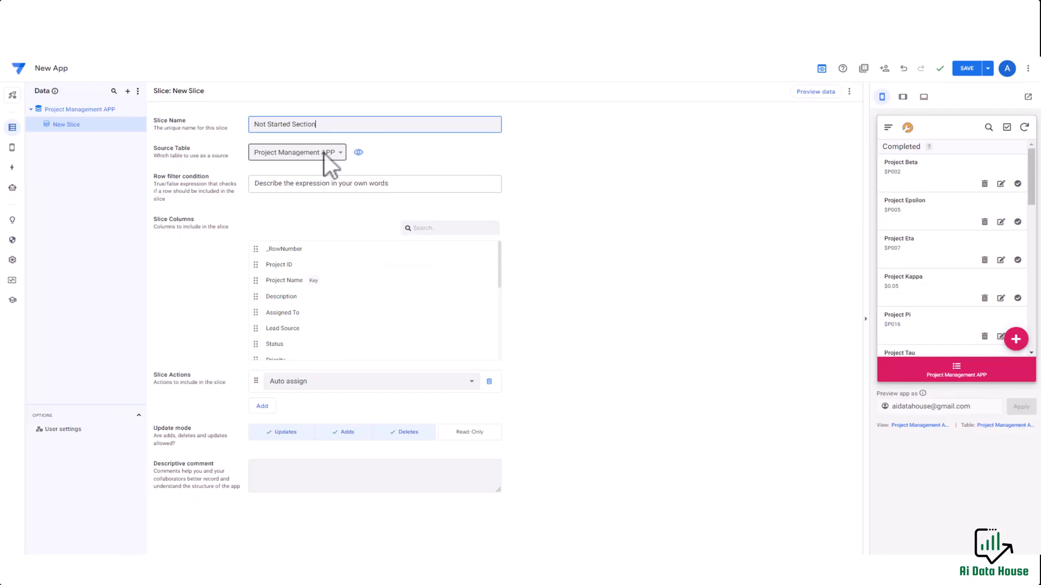
click(297, 151)
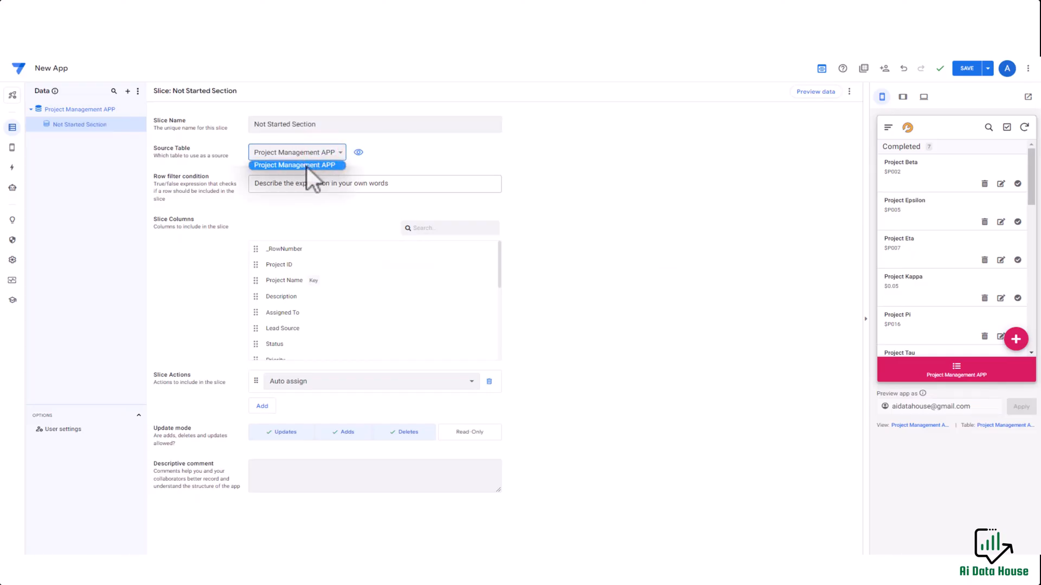
click(295, 165)
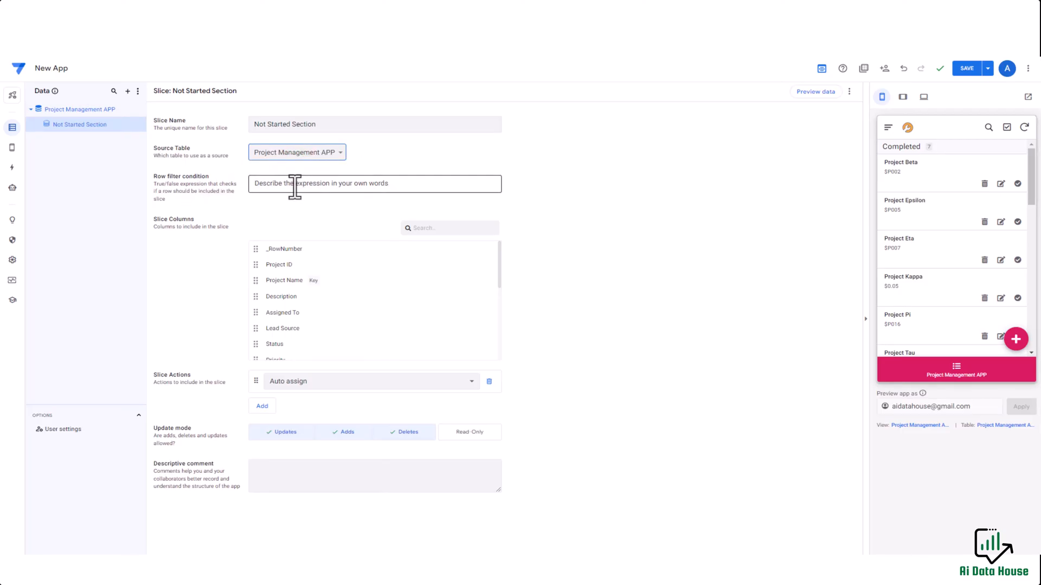
scroll(down, 3)
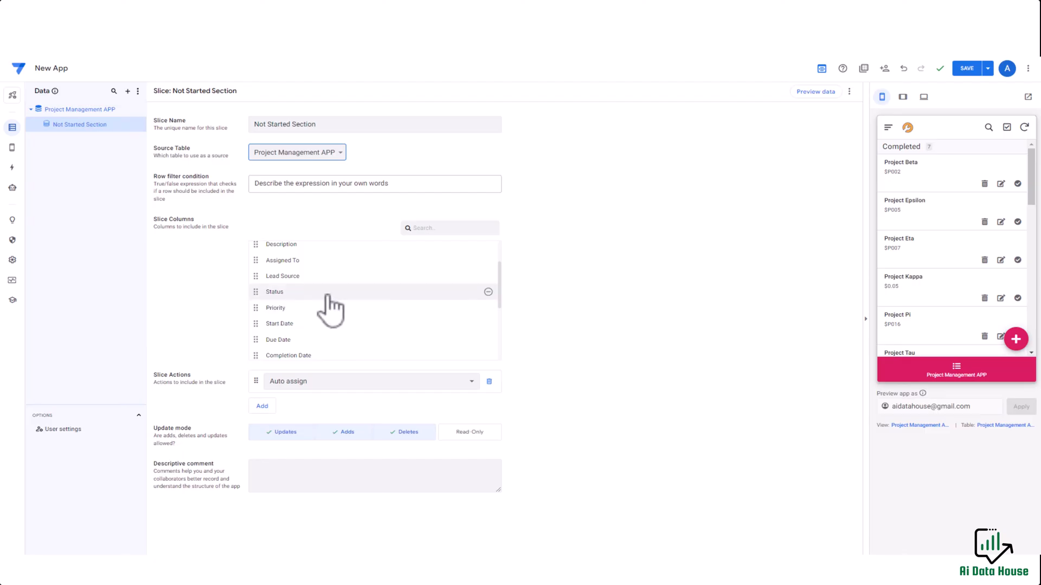
click(374, 185)
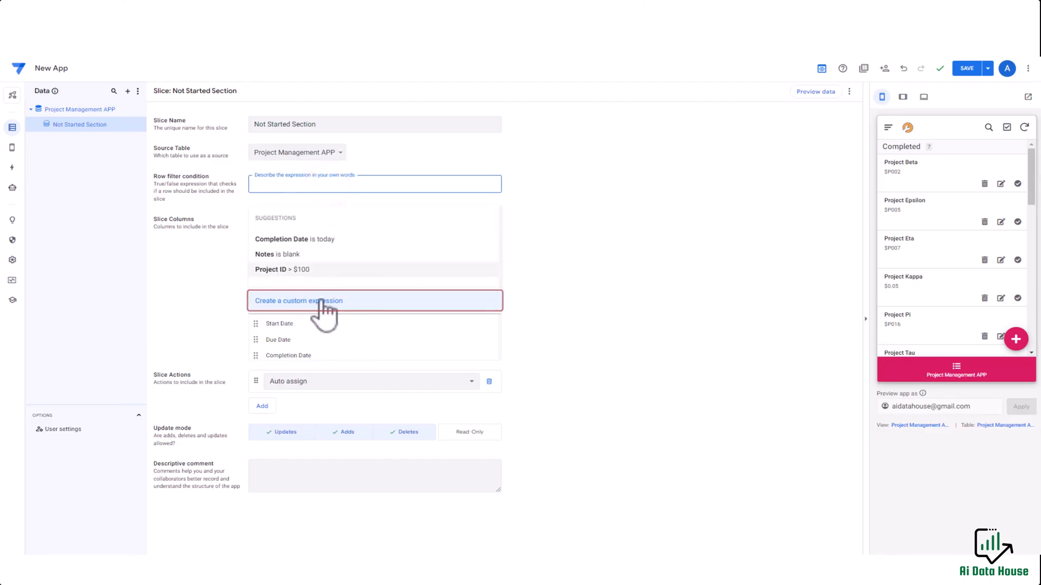
- Set the slice's row filter to the custom expression [Status]="Not Started" and save
click(298, 300)
text([Status]="Not Started")
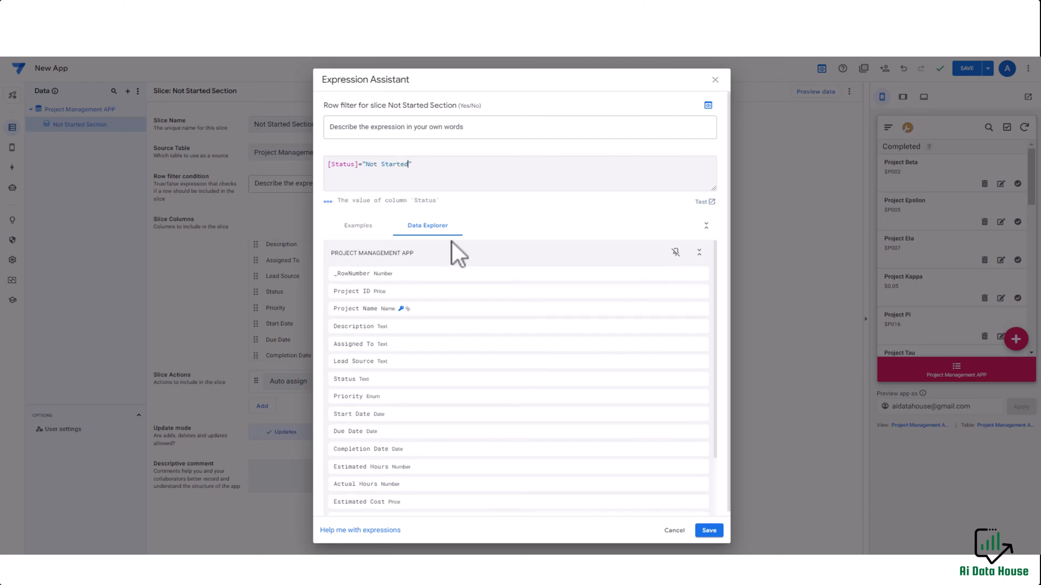
click(708, 530)
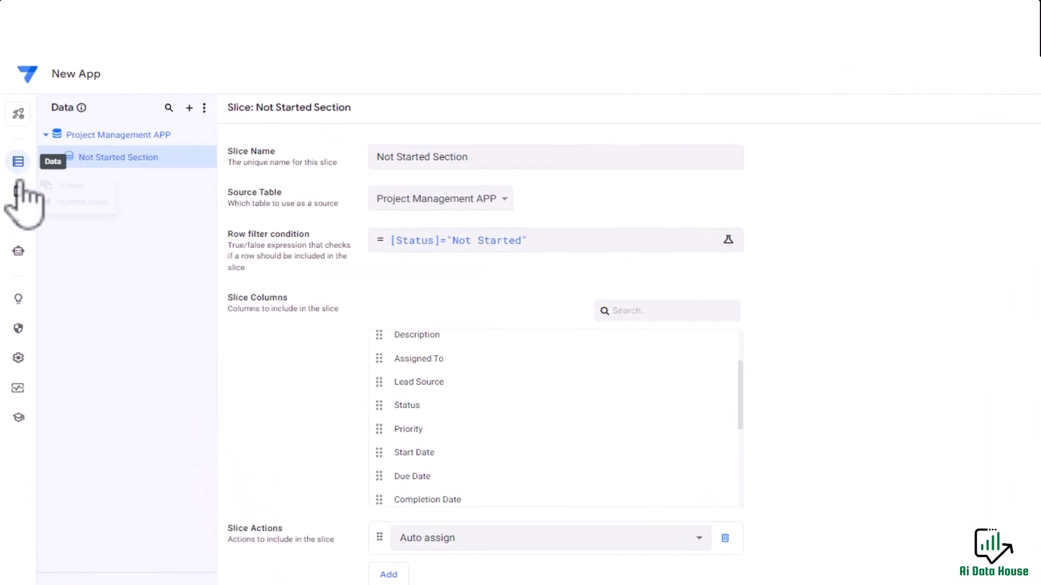
- Add a card-type view under Primary Navigation and choose to filter its data with a slice
click(18, 162)
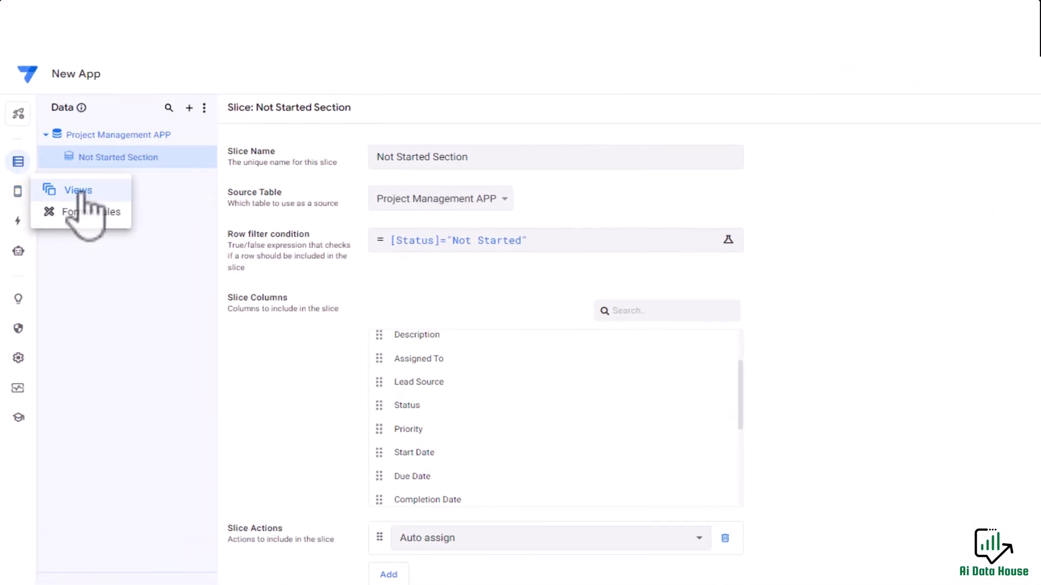
click(78, 190)
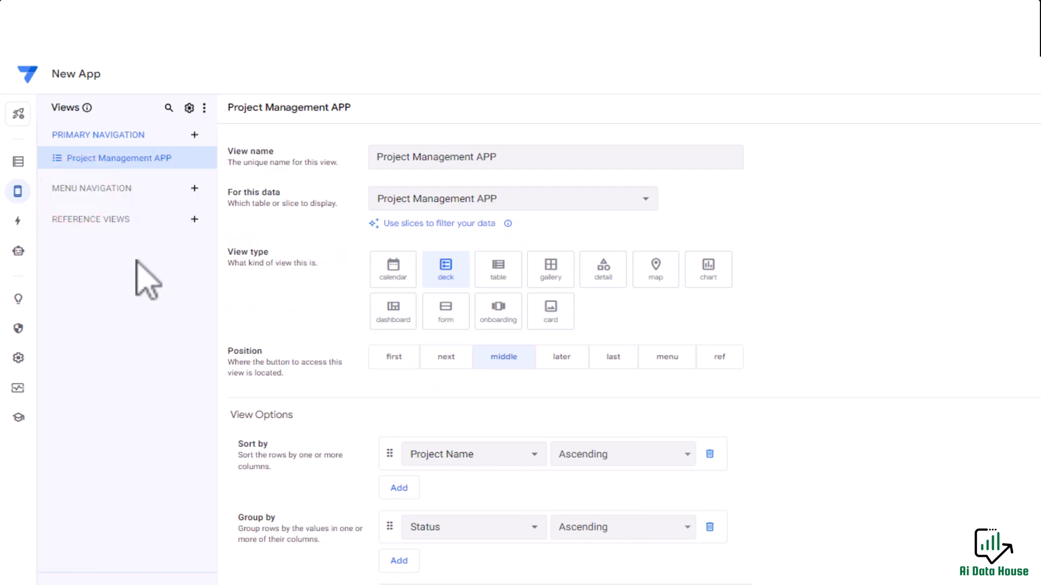
mouse_move(195, 134)
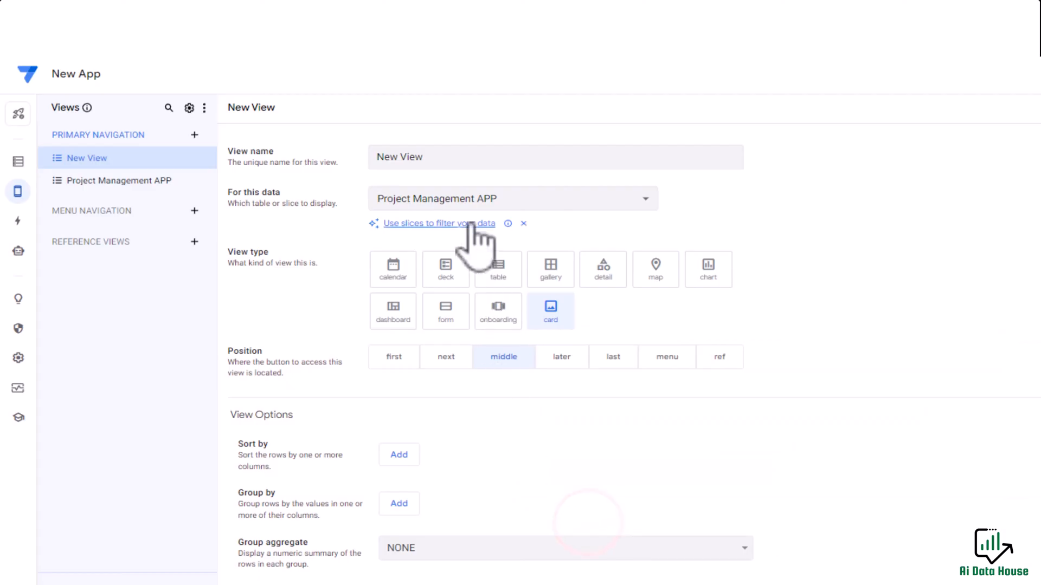
click(511, 198)
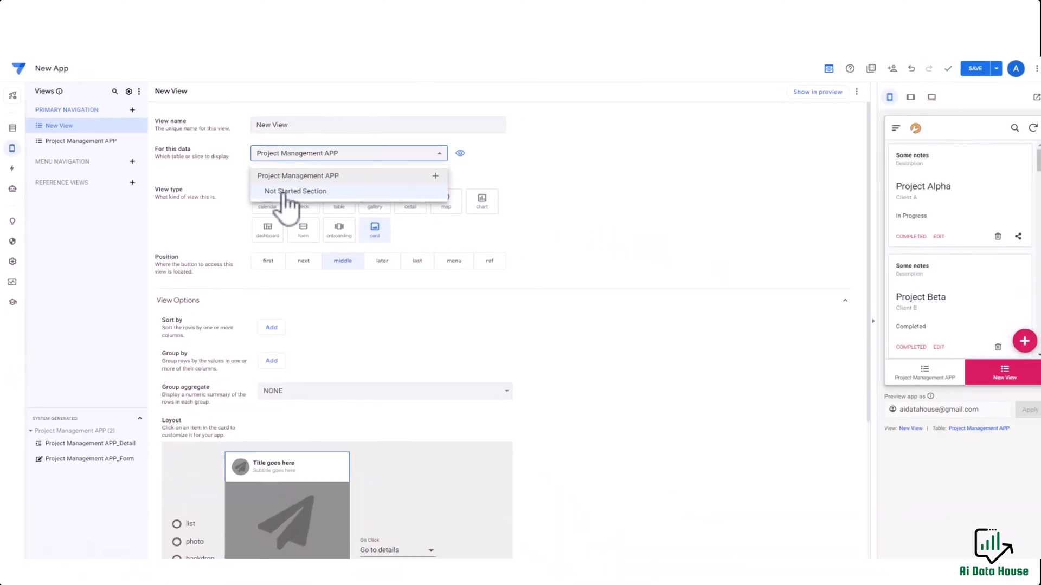
- Base the view on Not Started Section, name it NS, and check its preview lists only Not Started projects
click(295, 190)
text(N)
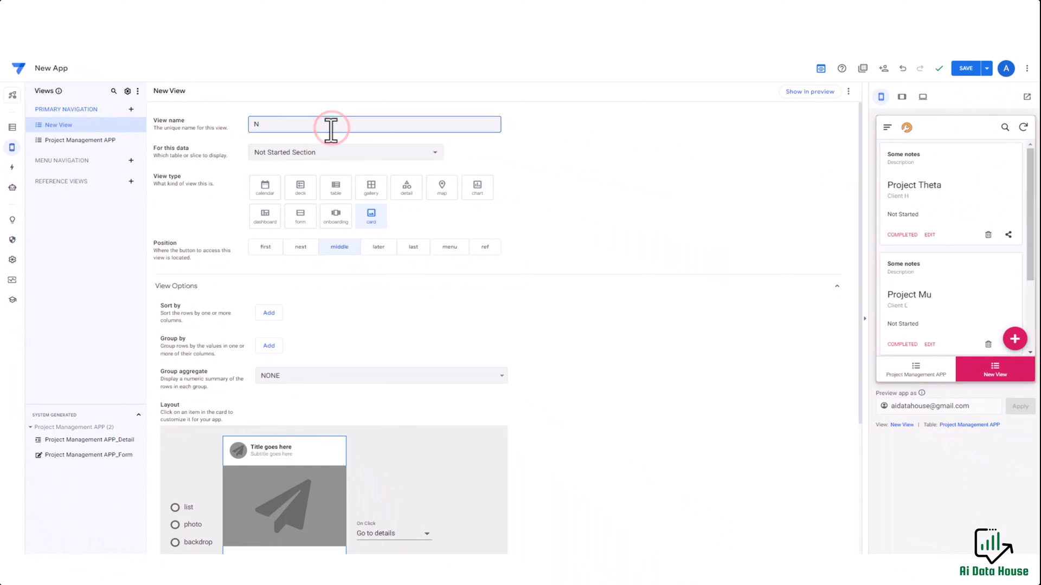
text(S)
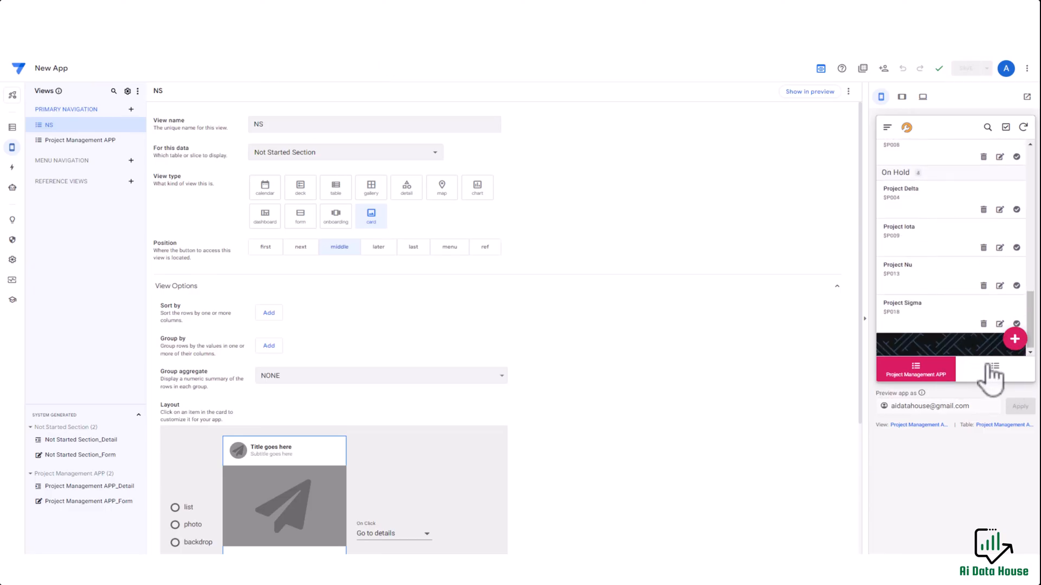
click(994, 369)
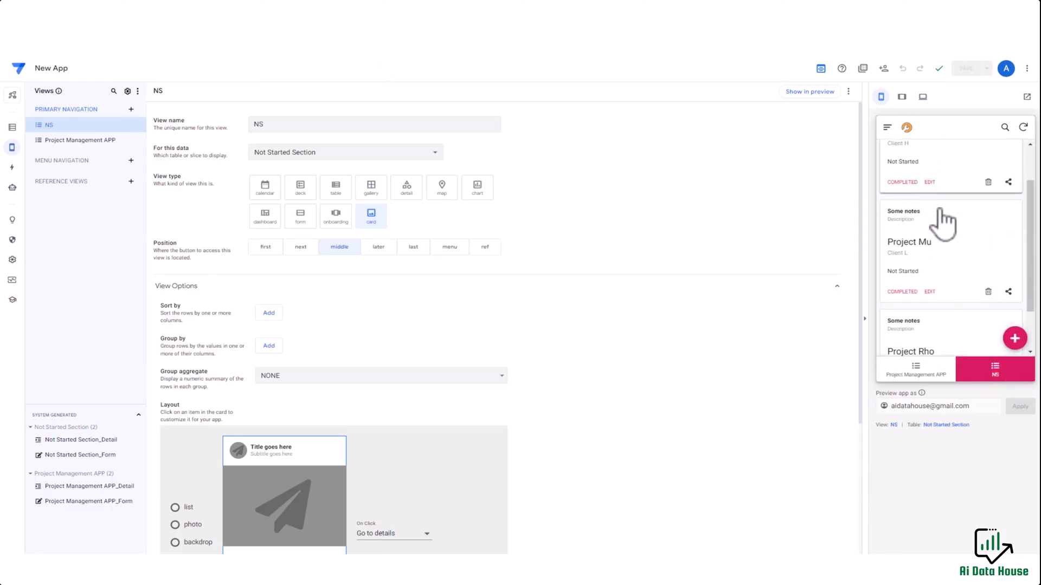
scroll(down, 3)
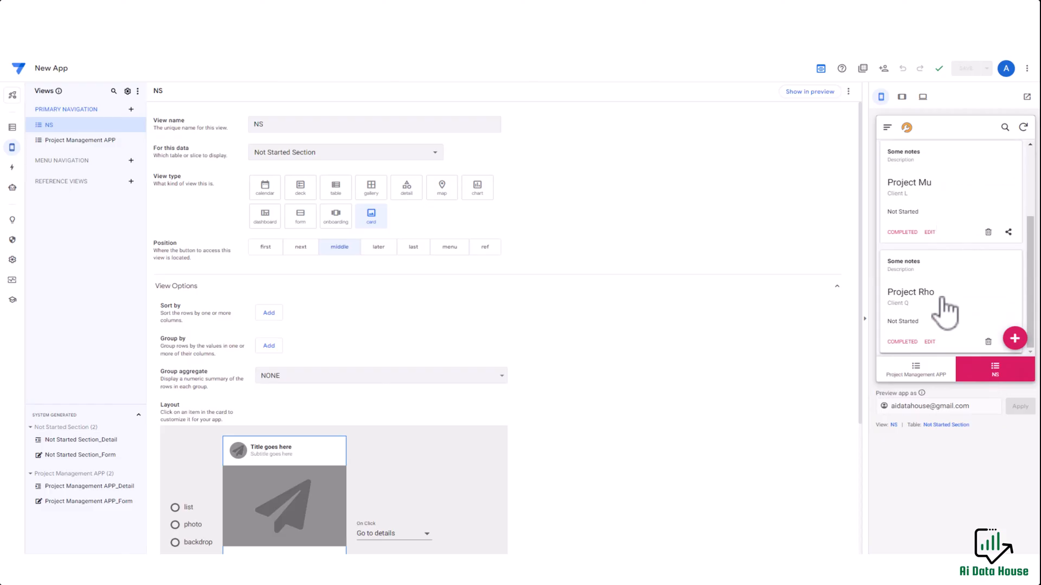